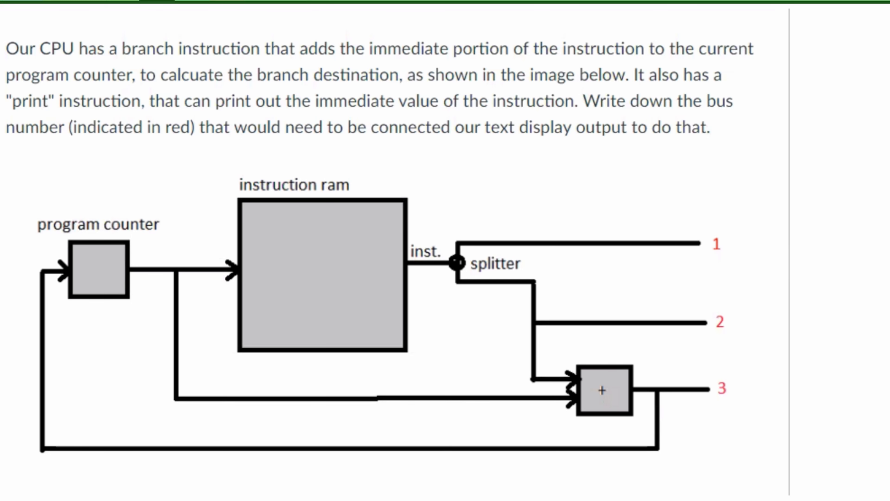
mouse_move(286, 50)
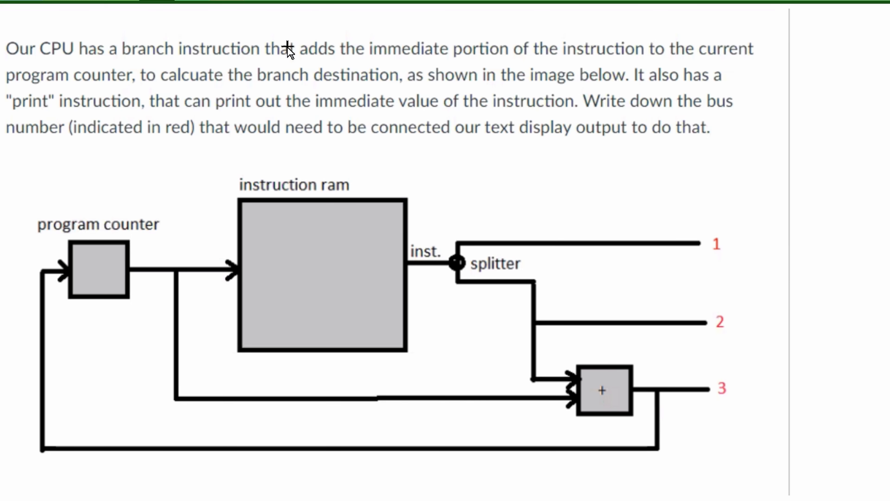
mouse_move(116, 94)
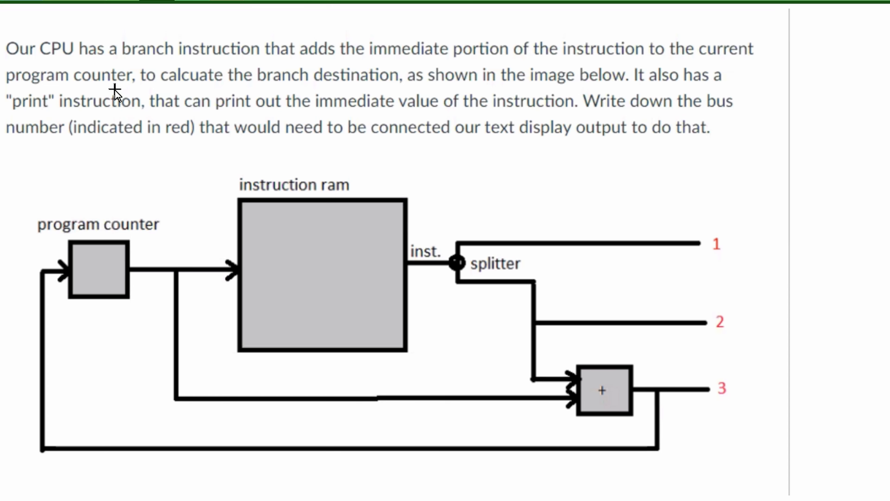
mouse_move(389, 110)
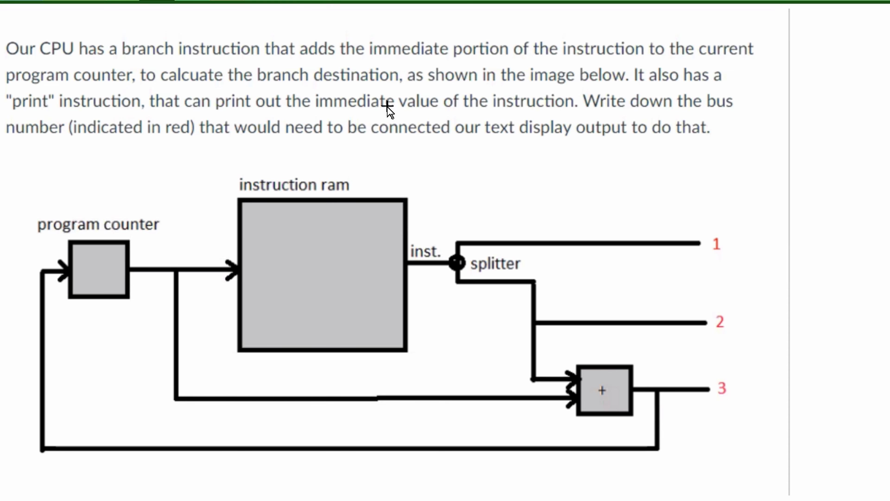
mouse_move(344, 222)
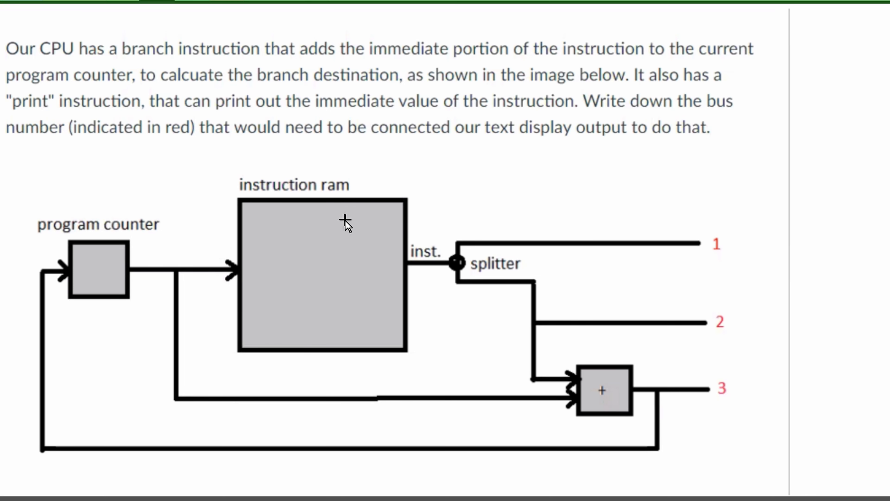
mouse_move(473, 255)
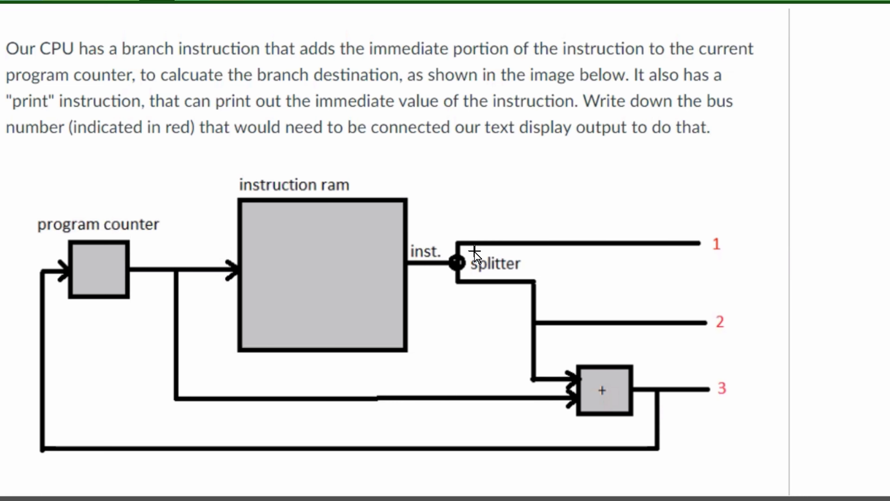
mouse_move(245, 158)
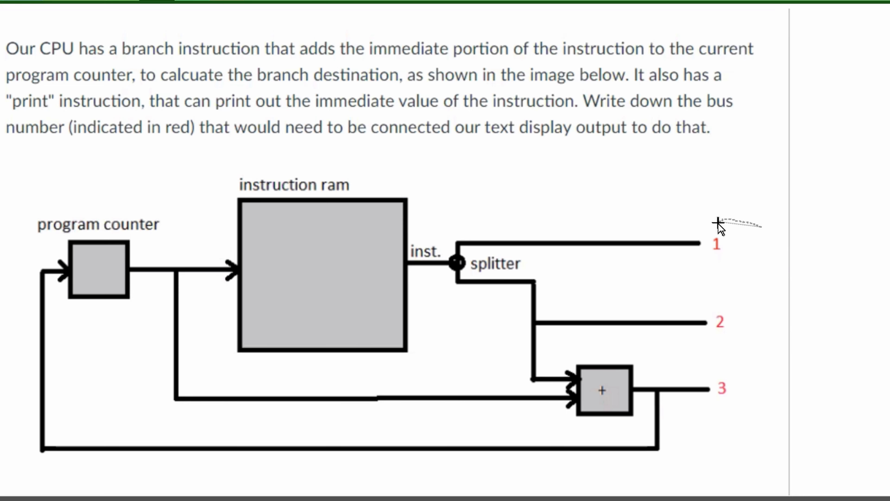
mouse_move(576, 146)
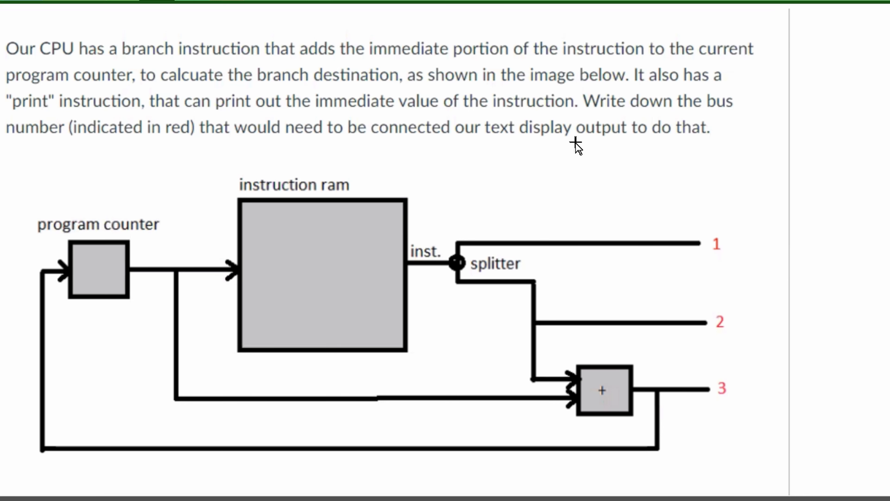
mouse_move(399, 187)
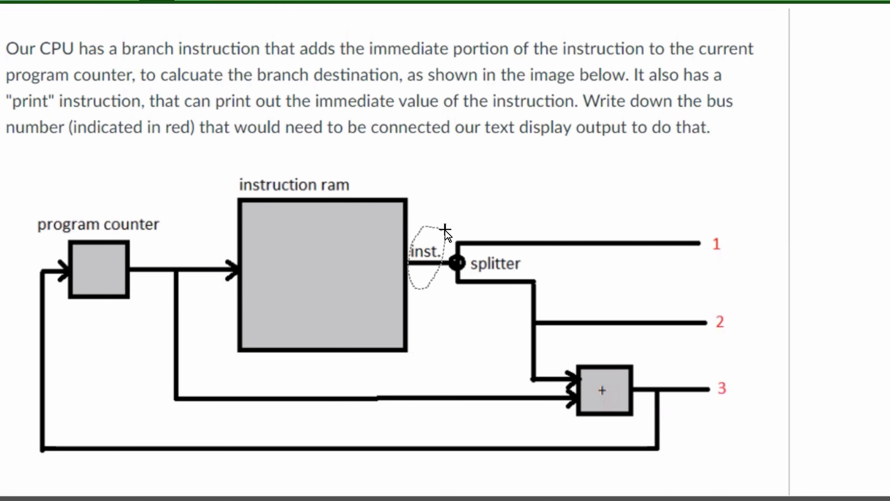
mouse_move(553, 281)
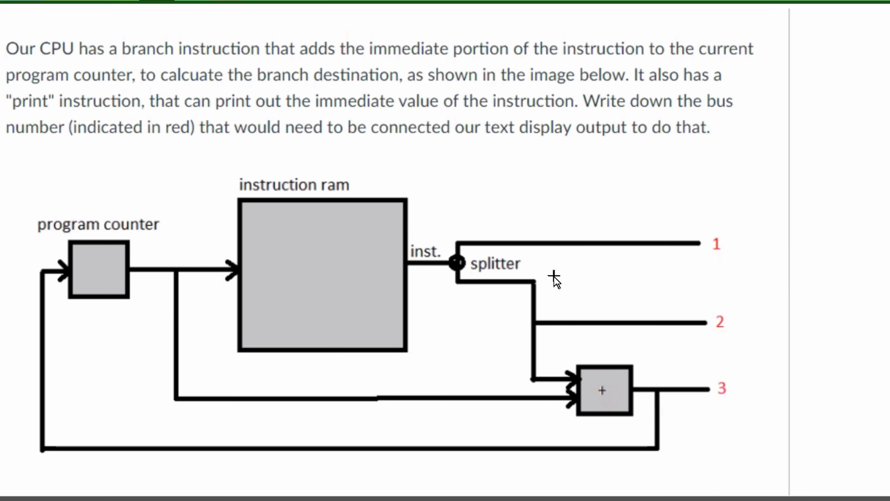
mouse_move(675, 377)
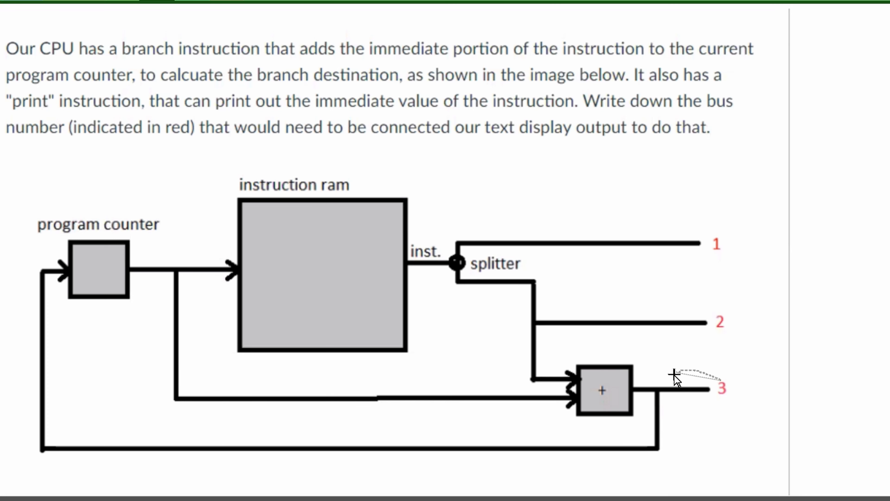
mouse_move(725, 301)
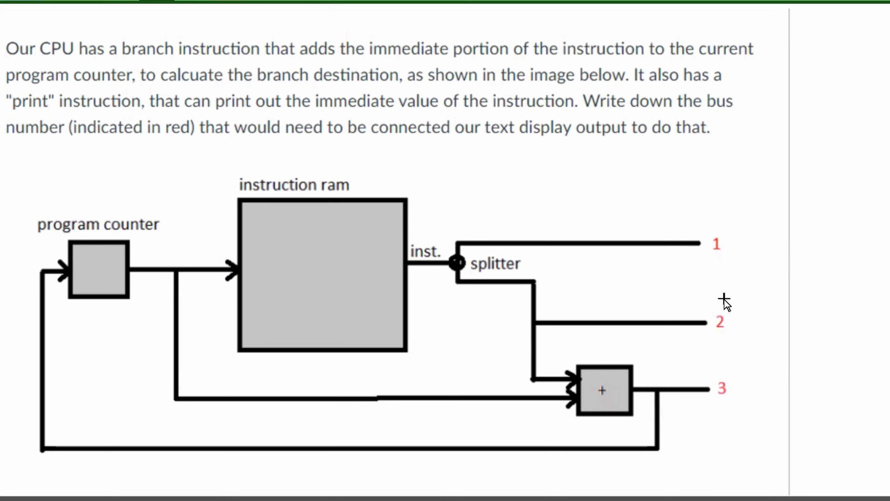